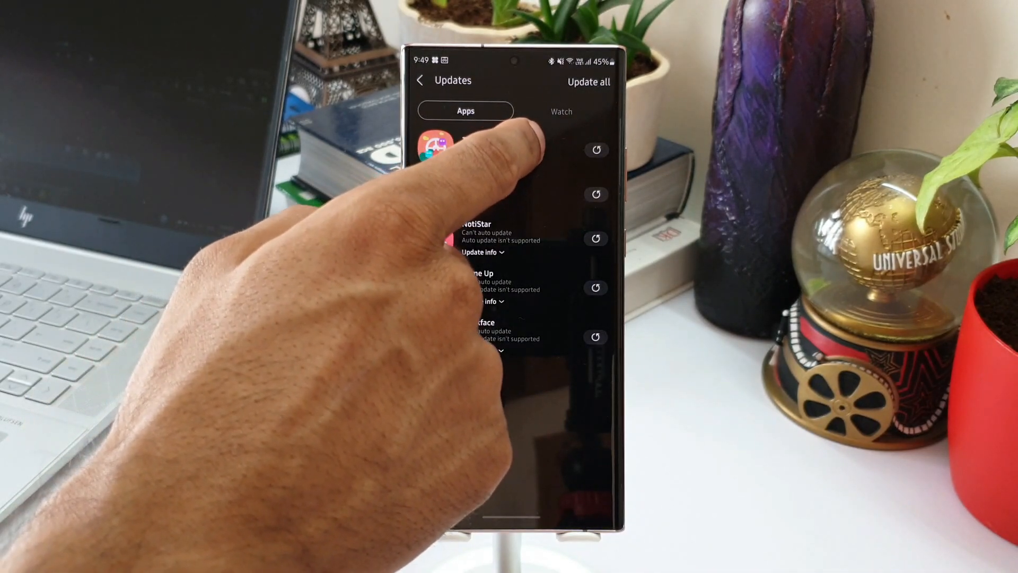
Step: View Theme Park's update details with its full What's new history expanded
left_click(455, 150)
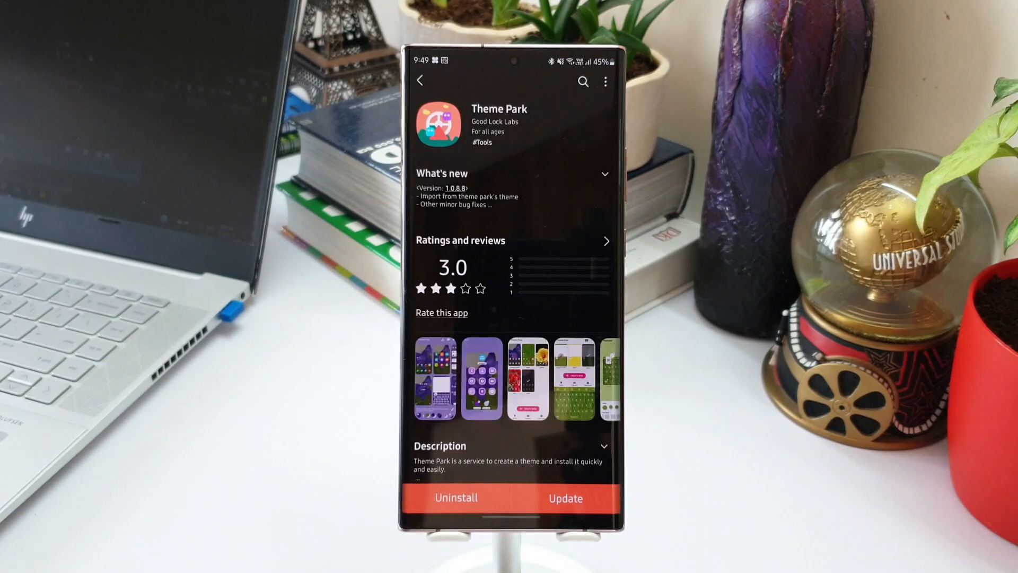
left_click(604, 172)
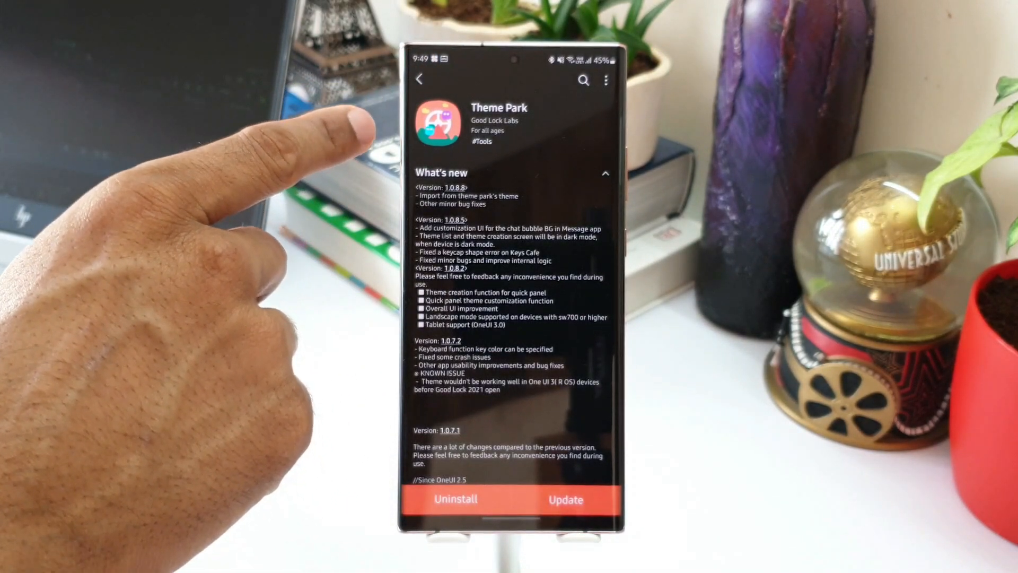
Step: Return to the Updates list and view NotiStar's update details
left_click(420, 80)
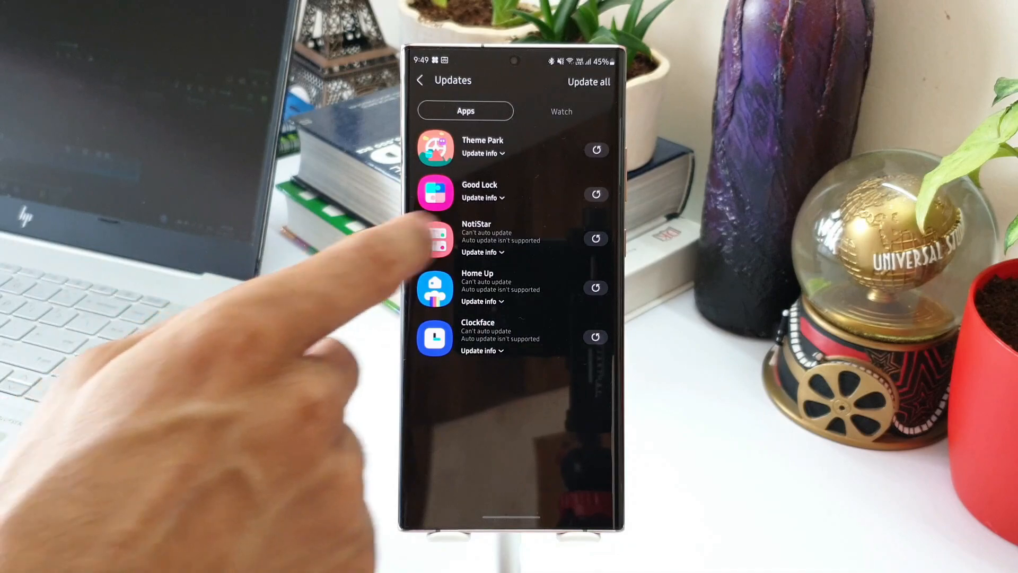
left_click(478, 191)
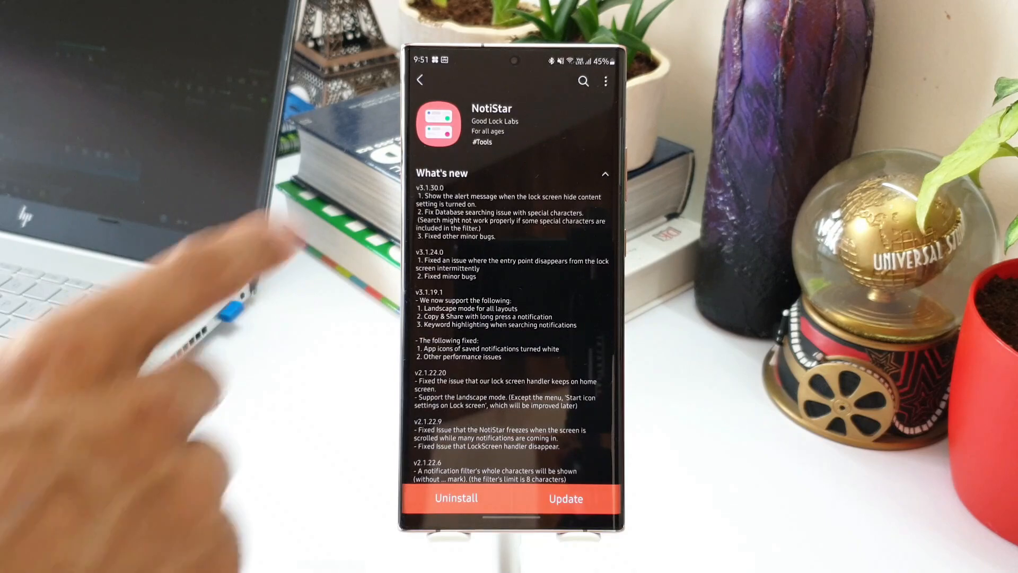
Step: Leave NotiStar's page and expand Clockface's list of recent changes
left_click(420, 79)
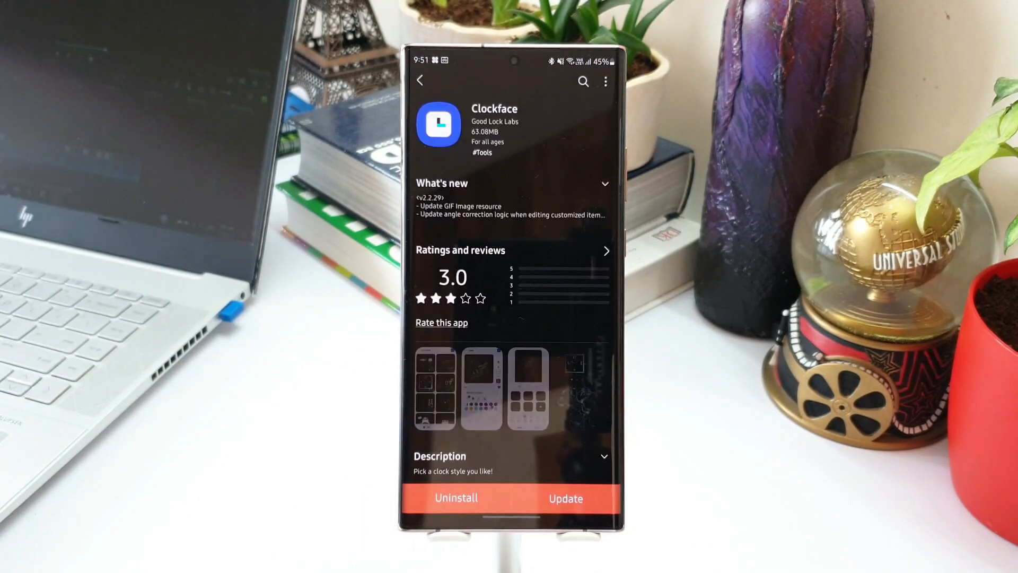
left_click(591, 183)
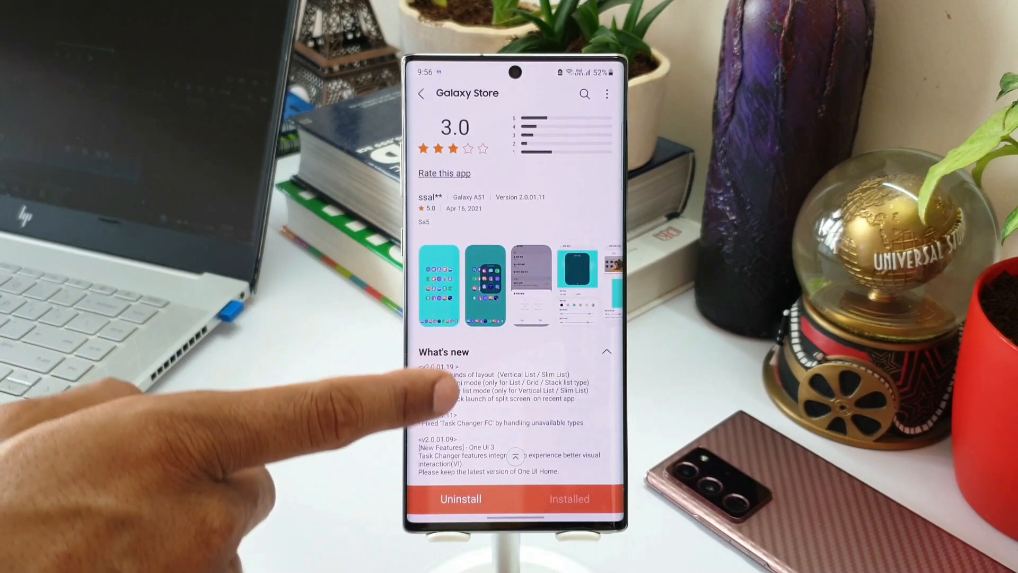
Step: Scroll Home Up's store page down to the expanded Task Changer What's new notes
scroll("down", 3)
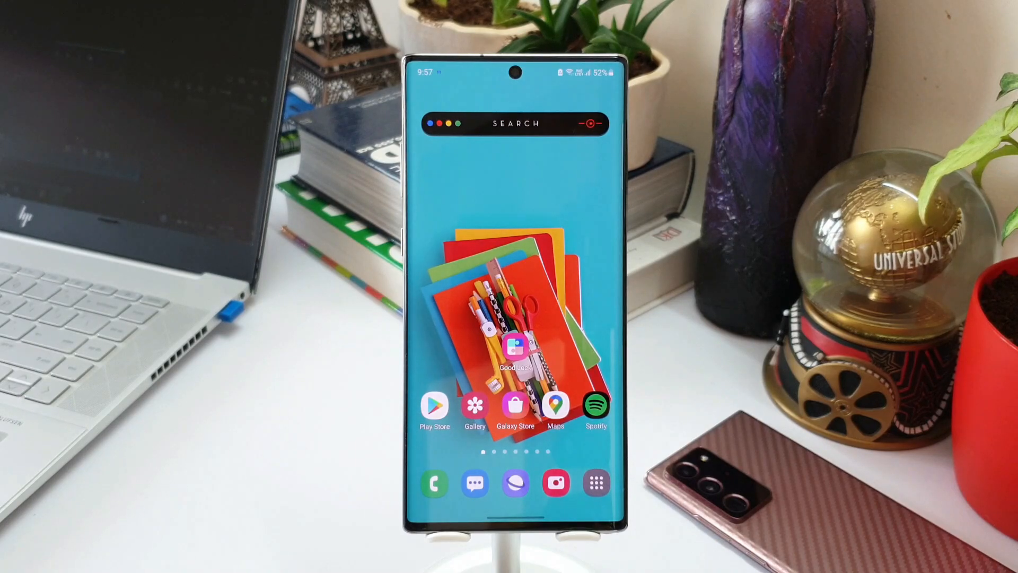
Step: Reach Home Up's Task Changer settings from Good Lock and choose the Slim List layout
left_click(516, 348)
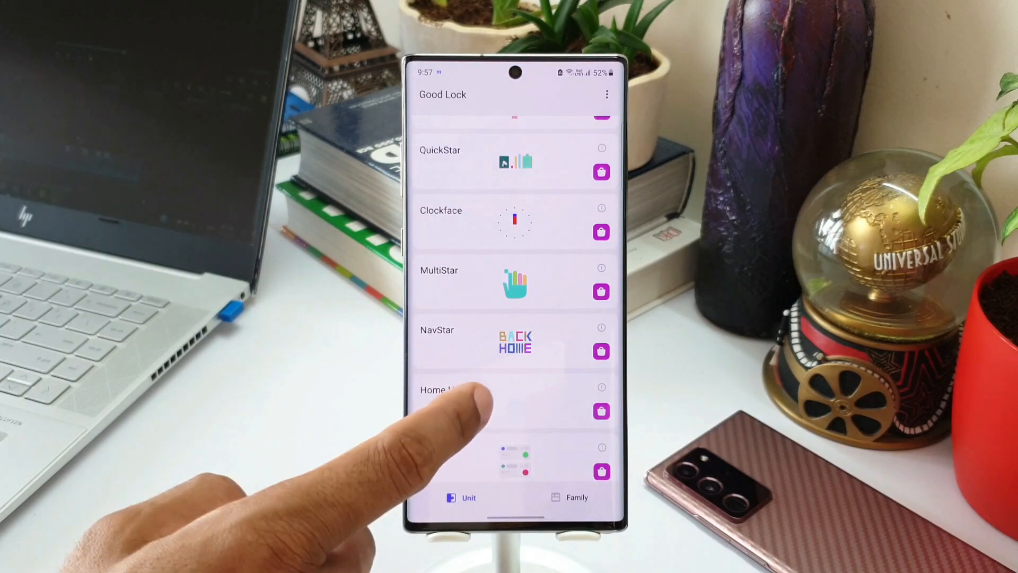
left_click(441, 396)
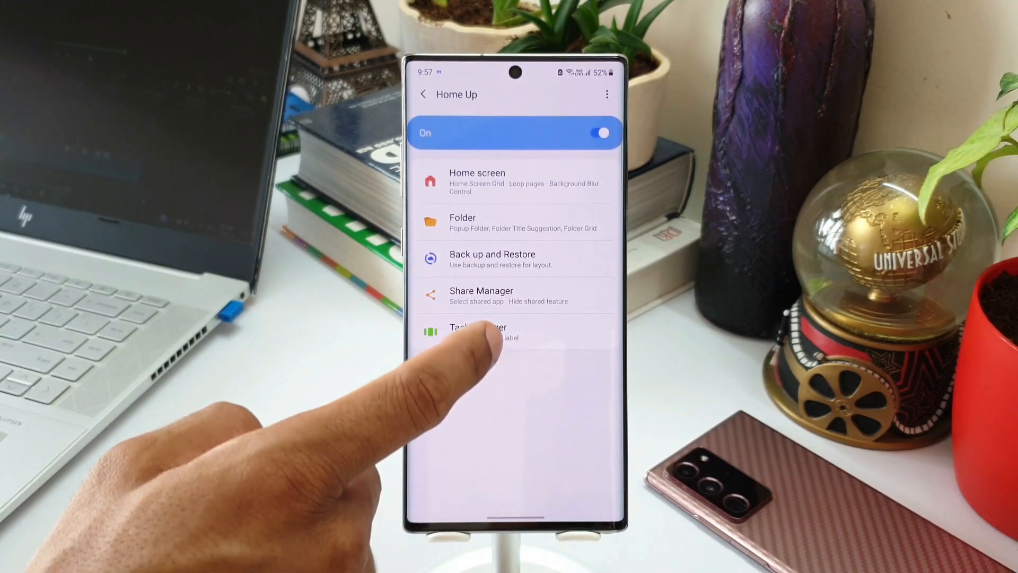
left_click(479, 331)
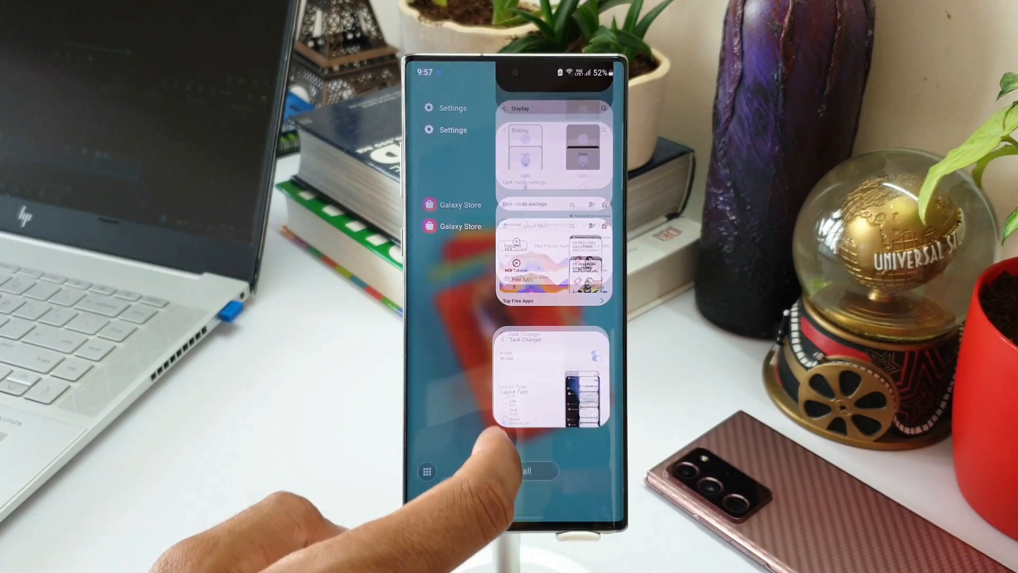
scroll("down", 3)
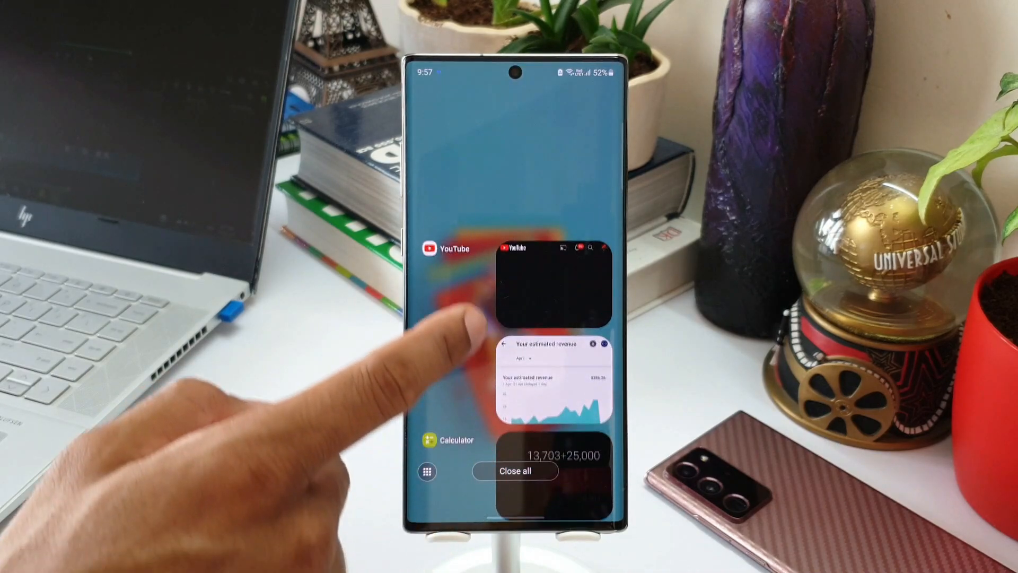
scroll("down", 3)
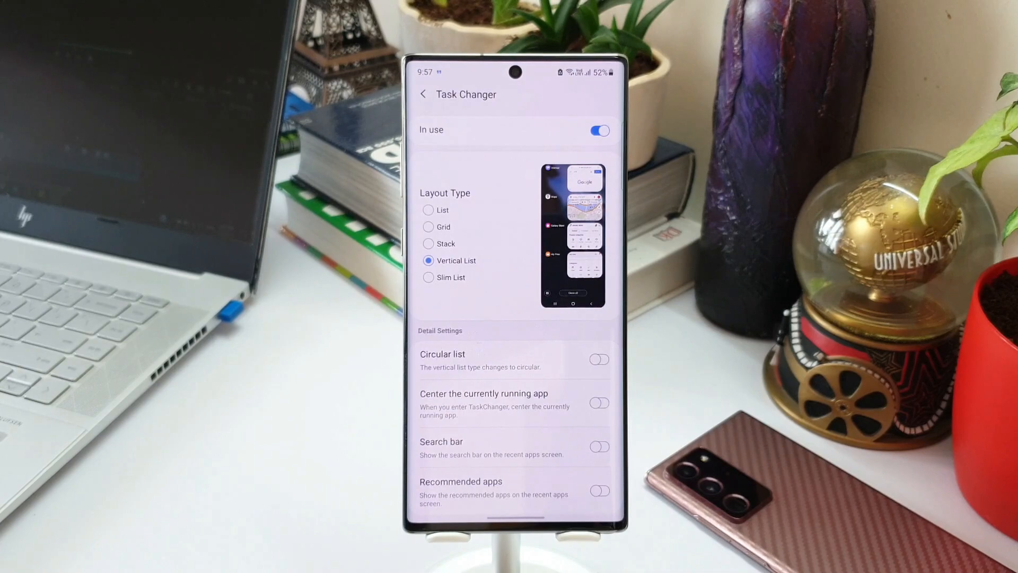
left_click(428, 276)
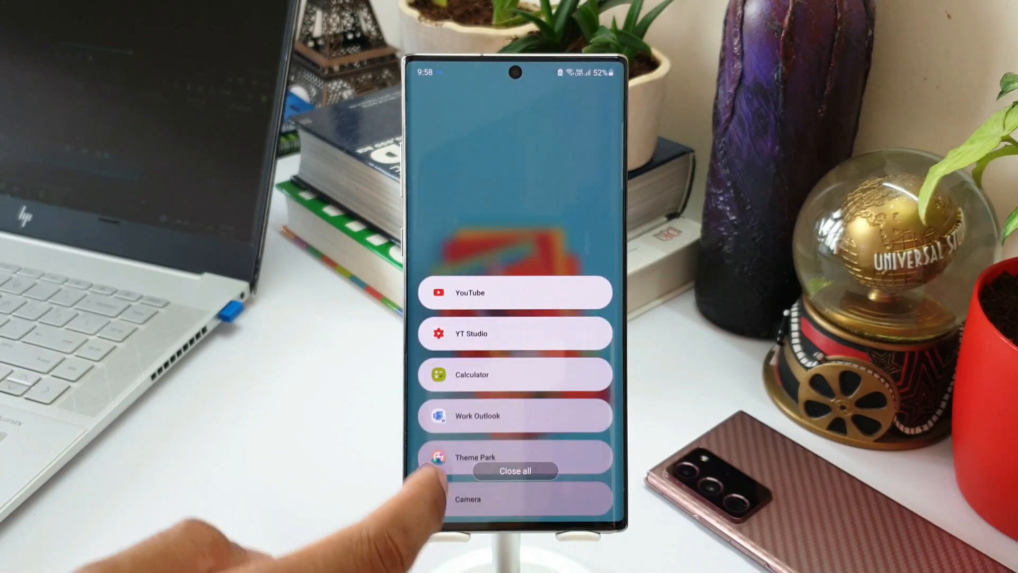
Step: Preview the Vertical List layout, then settle back on Slim List
scroll("down", 3)
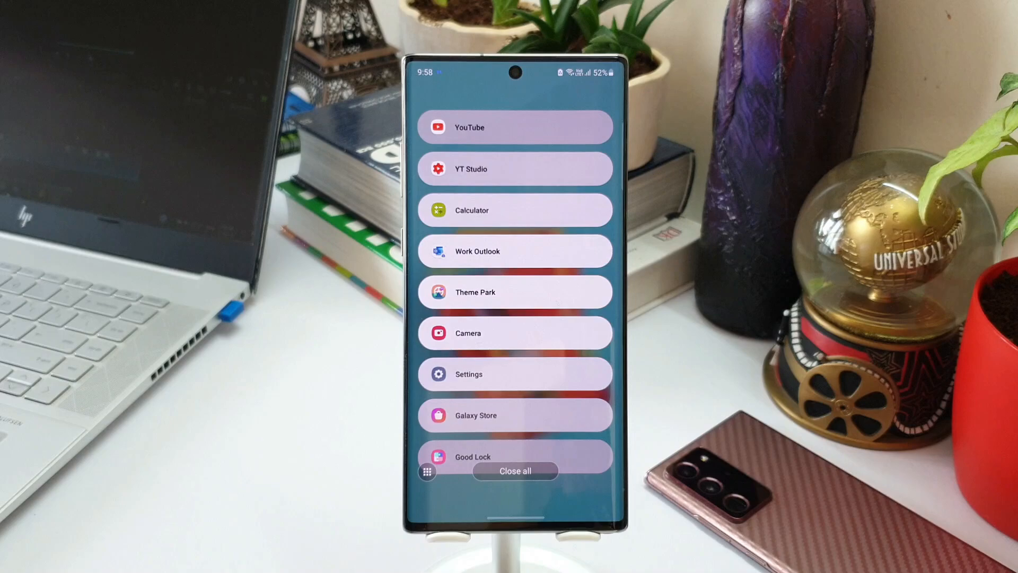
scroll("down", 3)
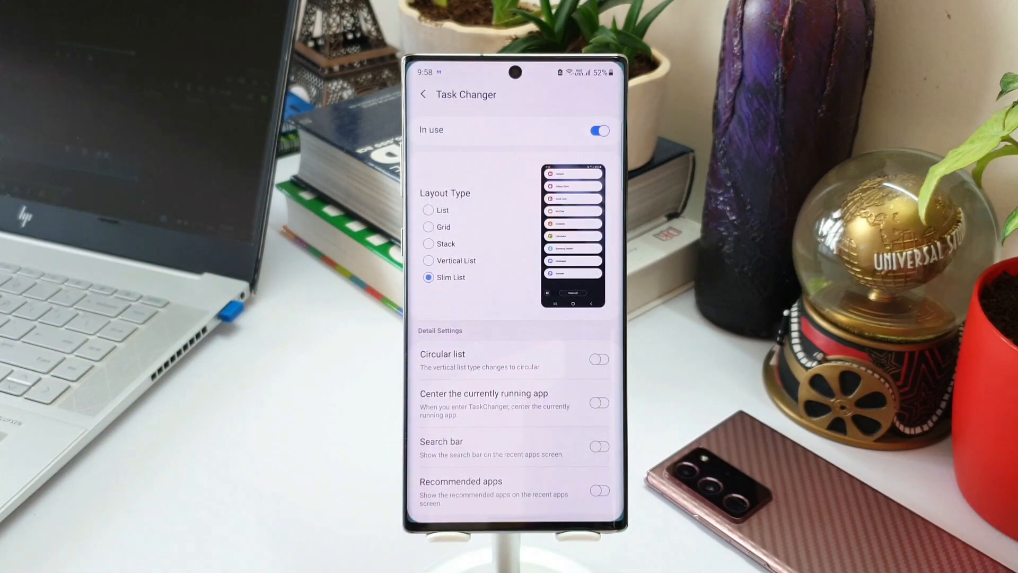
left_click(428, 261)
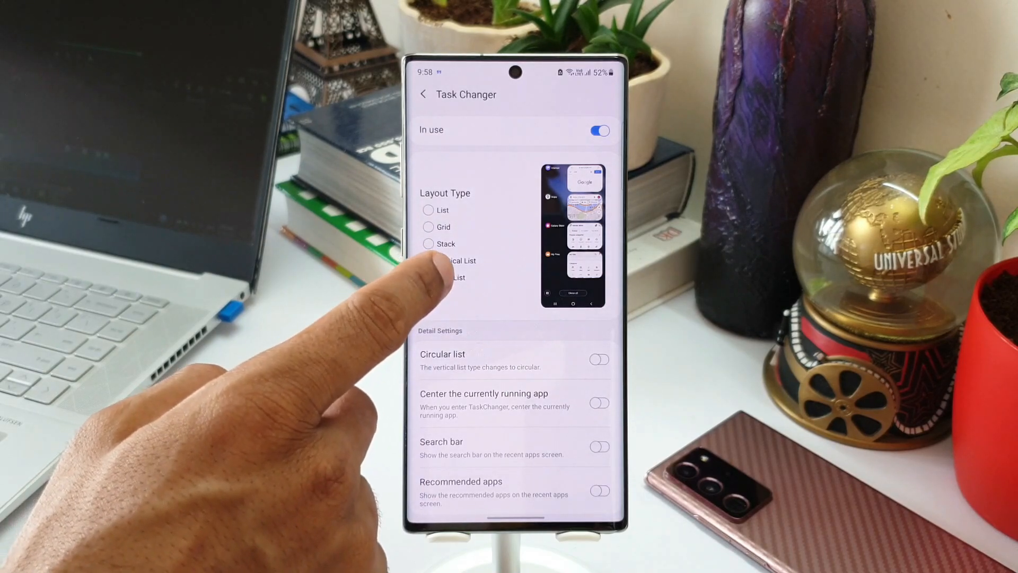
left_click(428, 276)
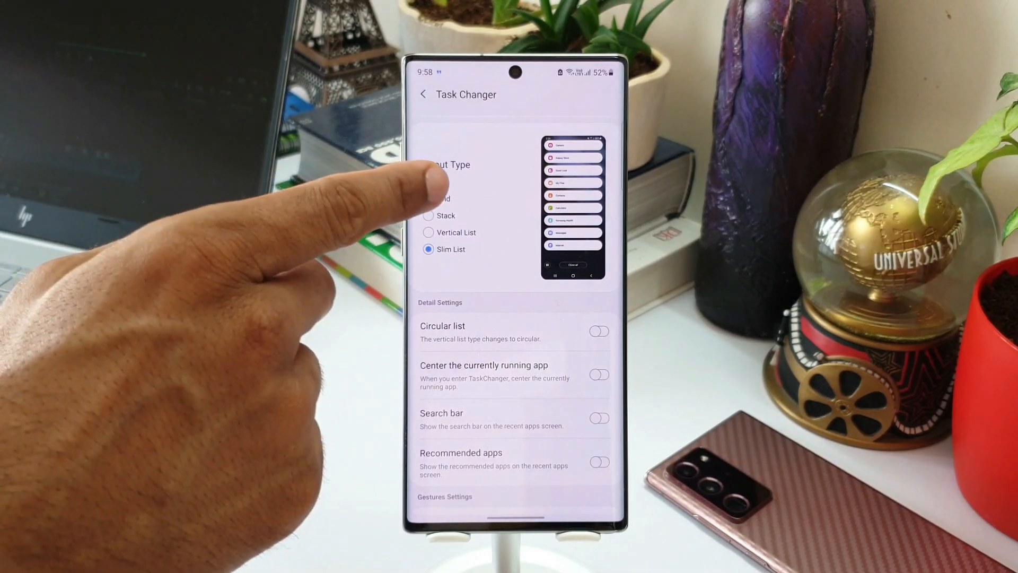
Step: Switch to List layout, enable Mini mode, then change the layout to Stack
left_click(429, 181)
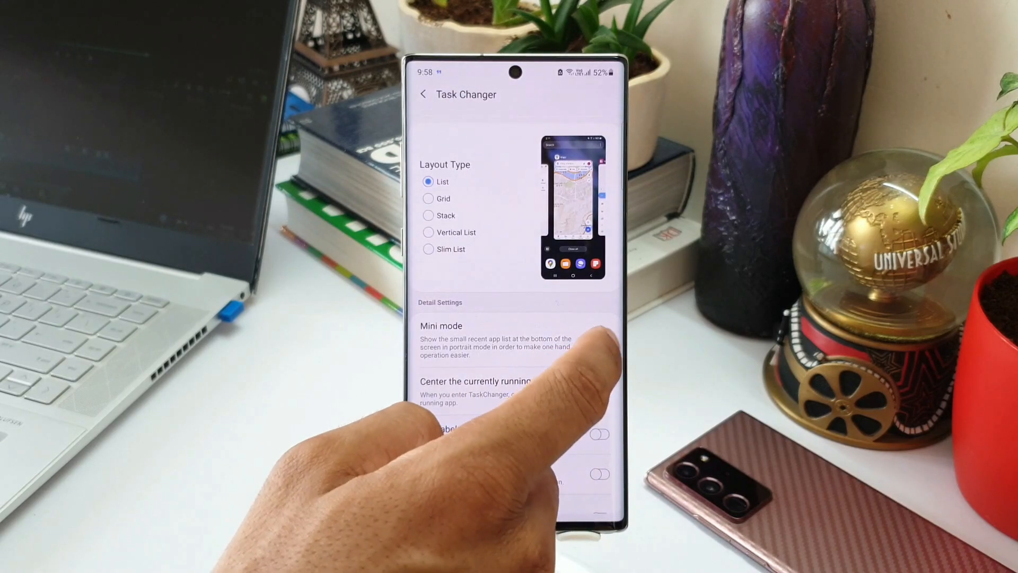
left_click(597, 435)
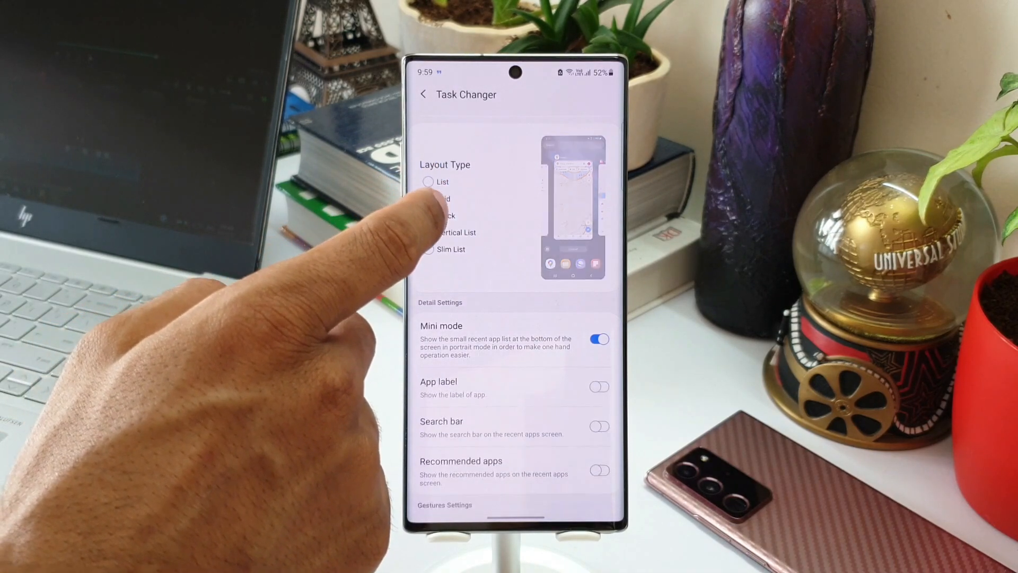
left_click(428, 215)
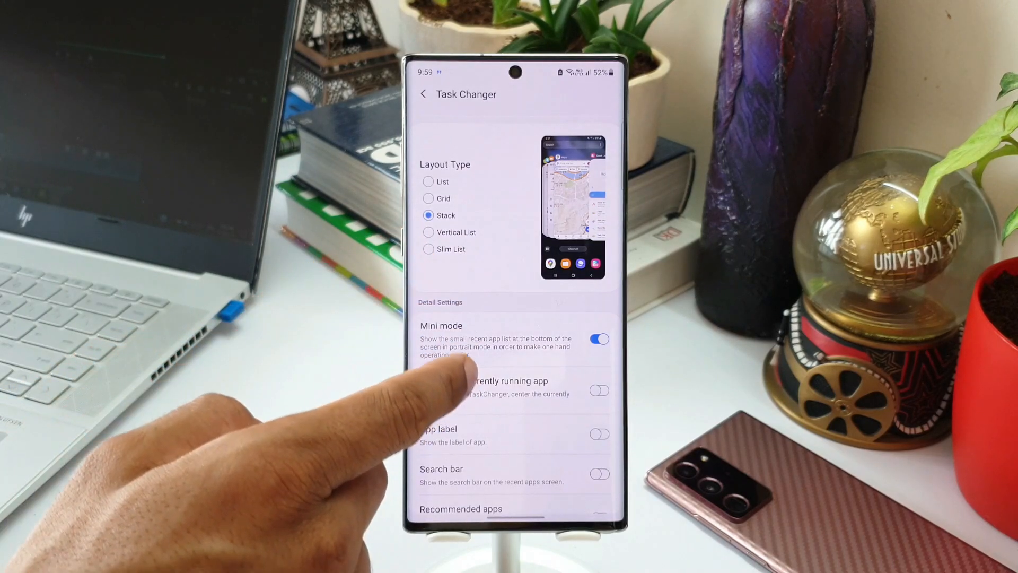
Step: Select Vertical List and turn on Circular list, scrolling through the settings
left_click(427, 232)
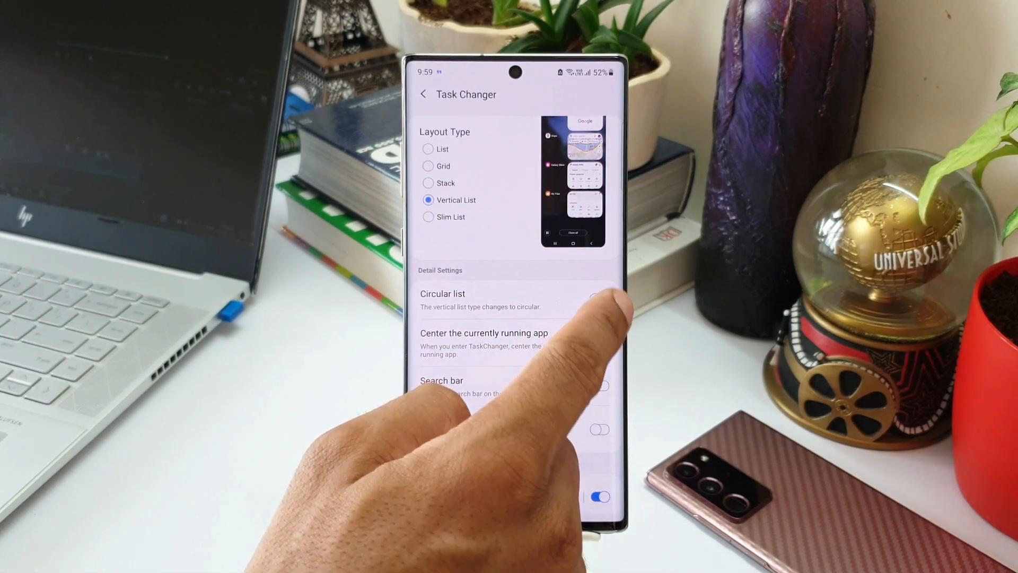
left_click(598, 297)
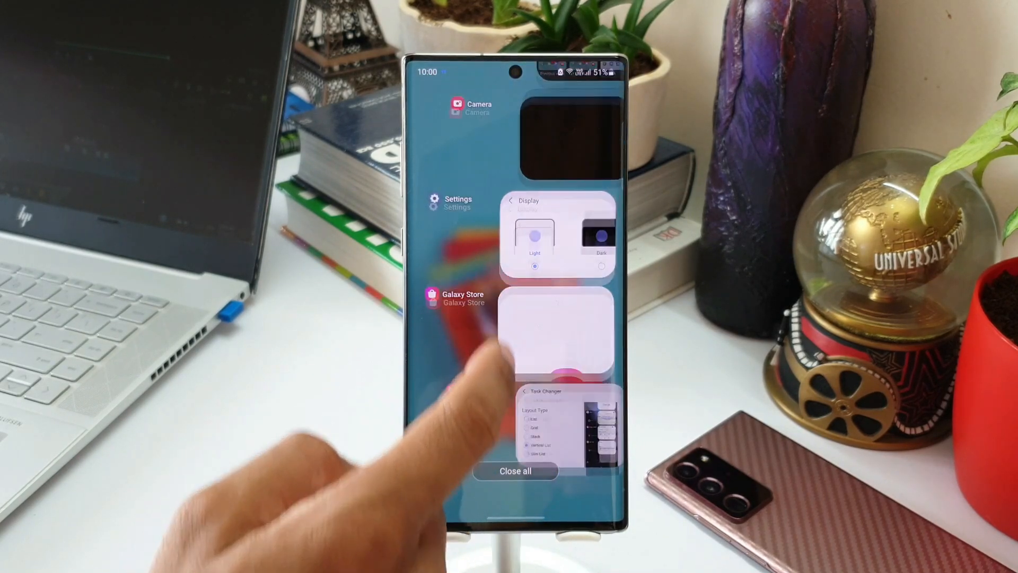
scroll("down", 3)
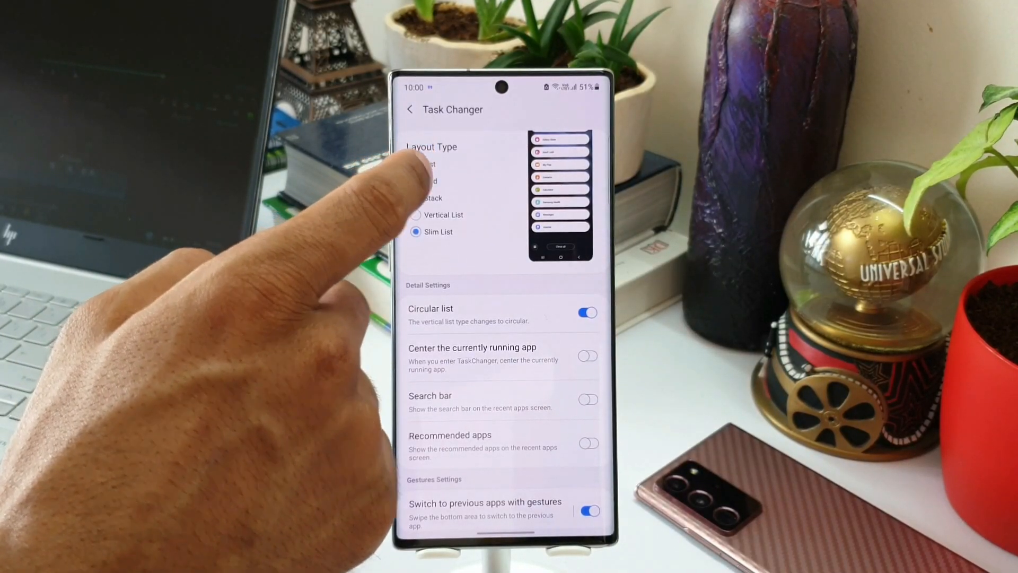
Step: Set the layout to Grid and launch Calculator in split screen from recents
left_click(414, 180)
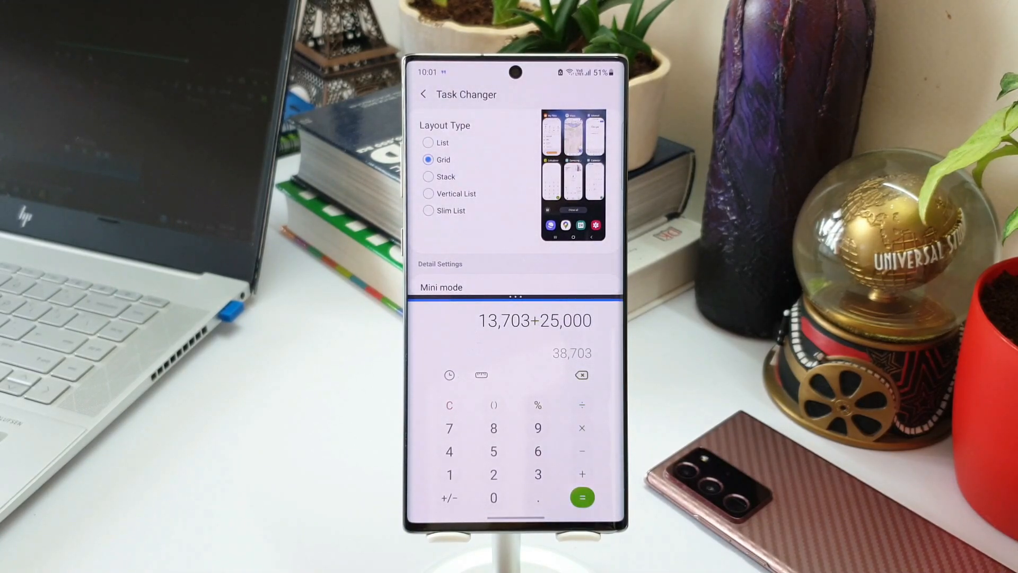
left_click(581, 375)
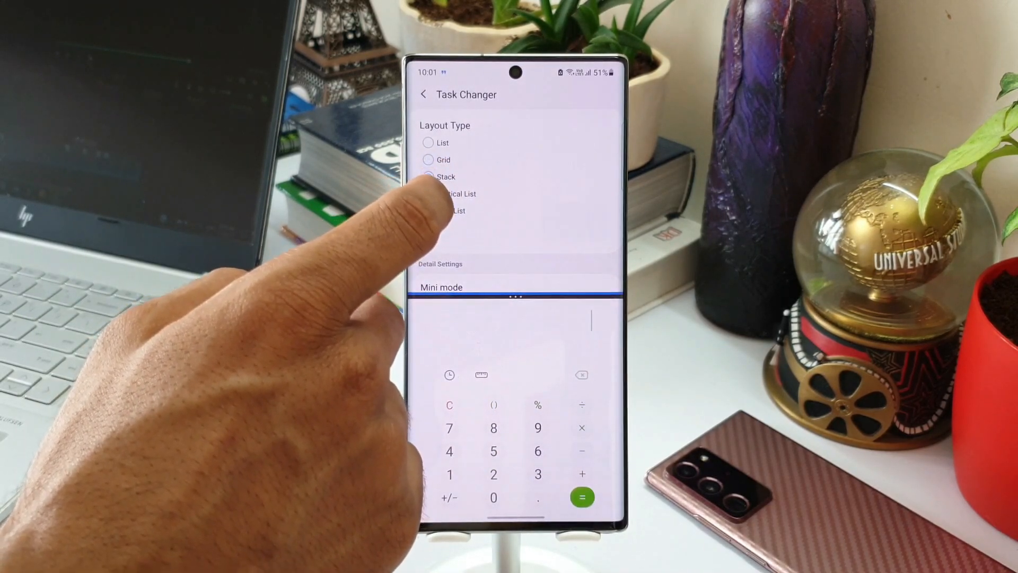
left_click(428, 160)
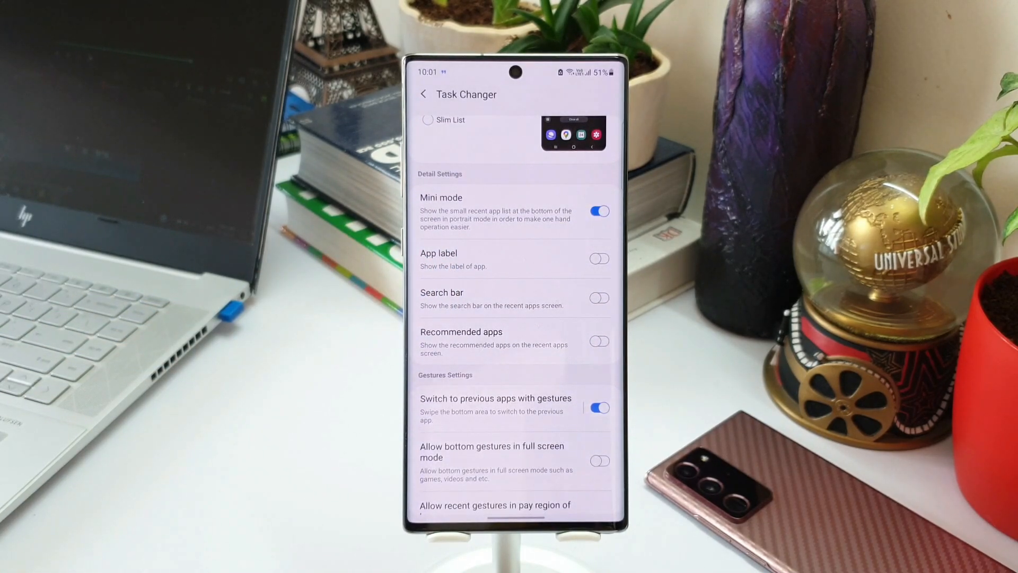
Step: Toggle a Task Changer switch off and on, then set the layout back to List with Mini mode kept on
left_click(598, 341)
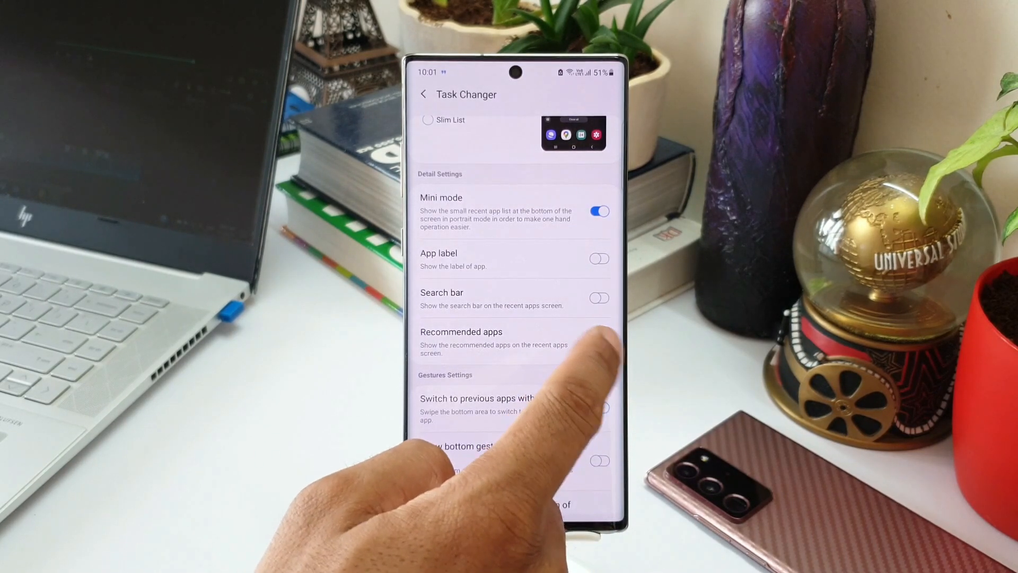
left_click(598, 340)
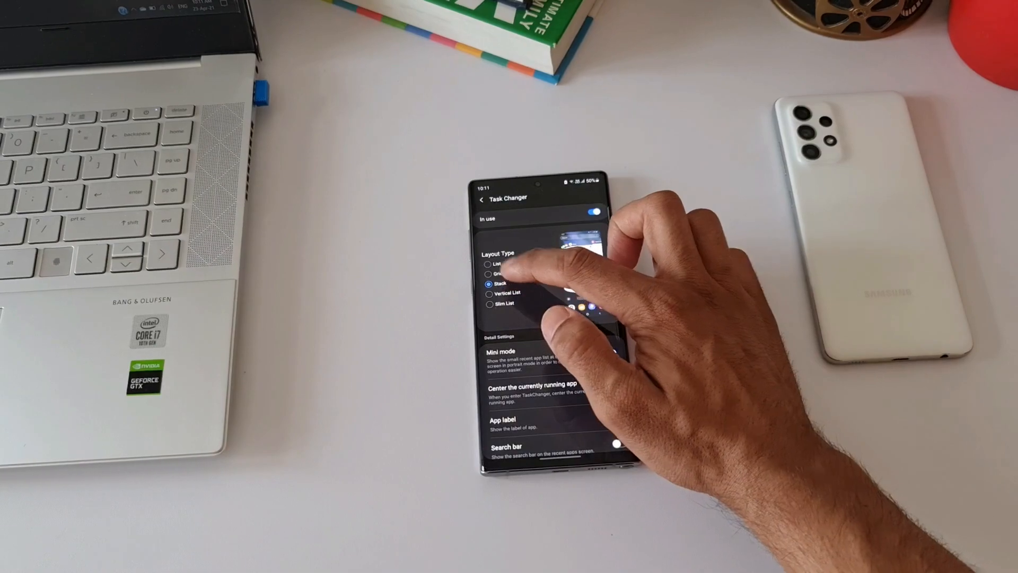
left_click(490, 264)
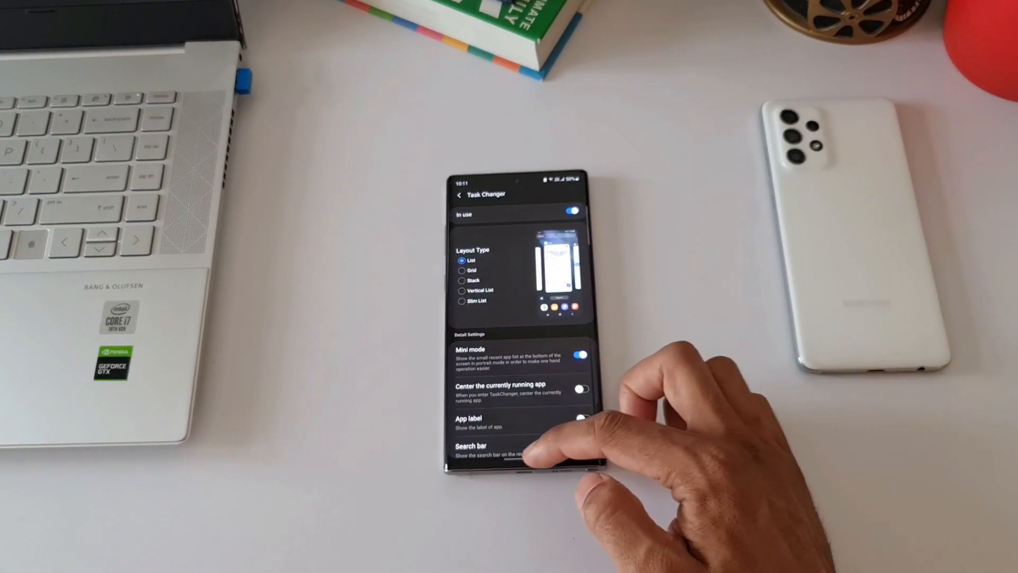